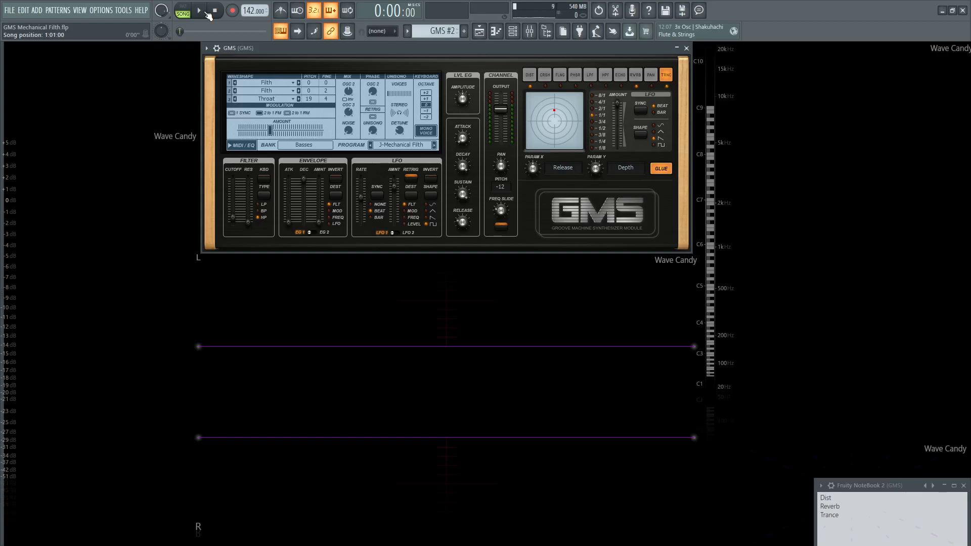
Step: Audition the Mechanical Filth patch, then stop playback
click(199, 10)
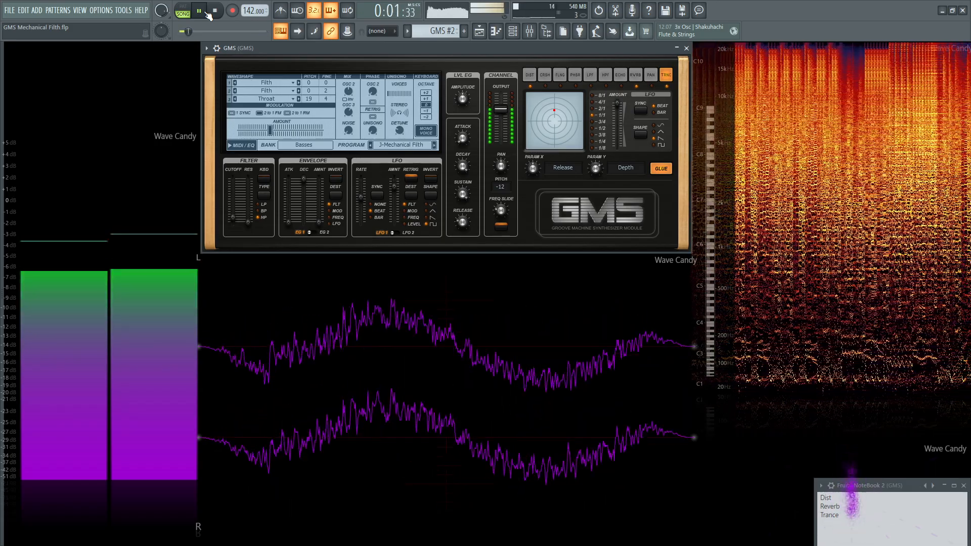
click(214, 10)
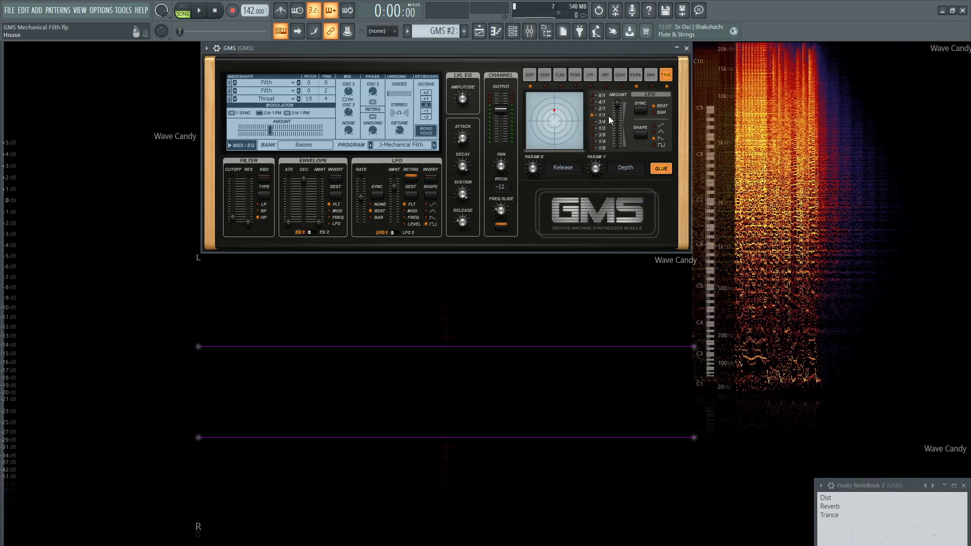
Step: Show the distortion effect settings via the reverb tab and switch glue off
click(634, 74)
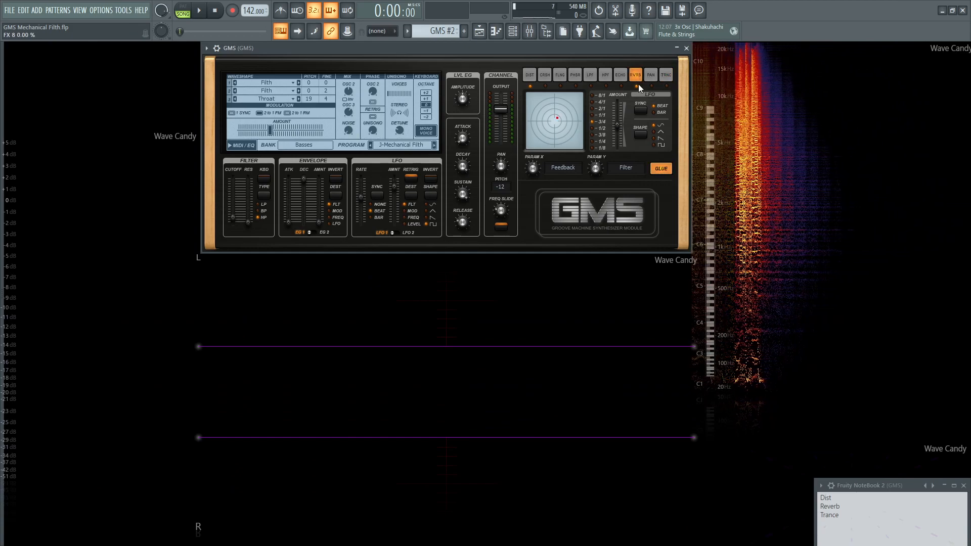
click(529, 74)
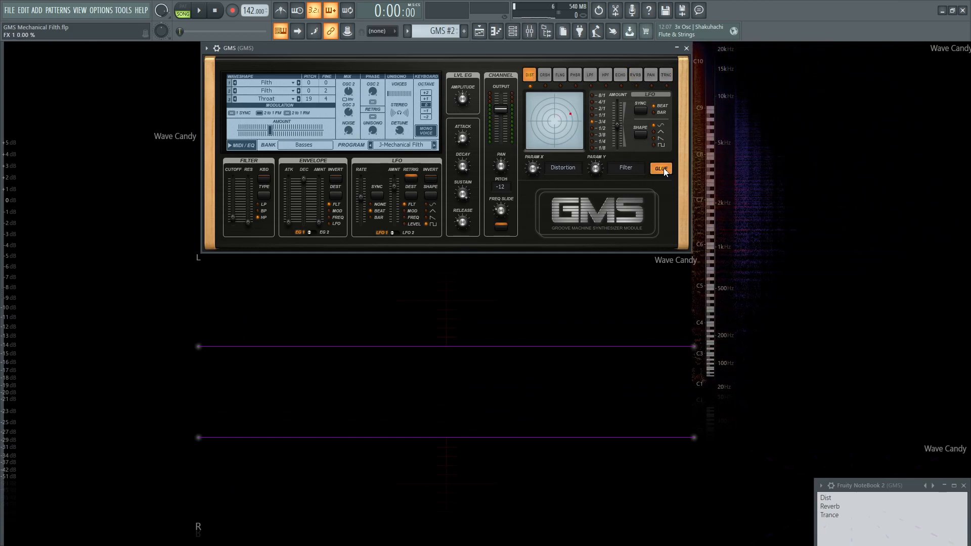
click(660, 168)
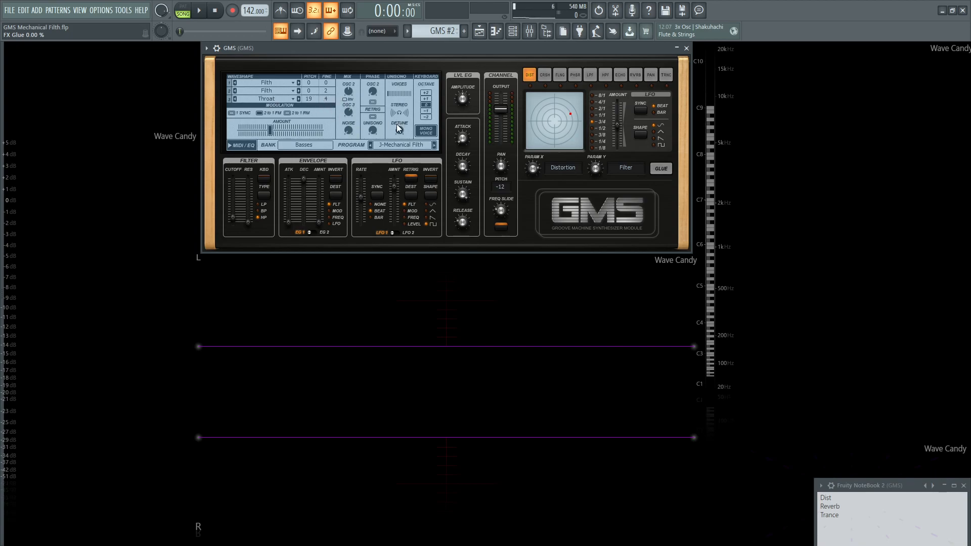
Step: Audition the distorted patch, then show the MIDI and equalizer page
click(198, 10)
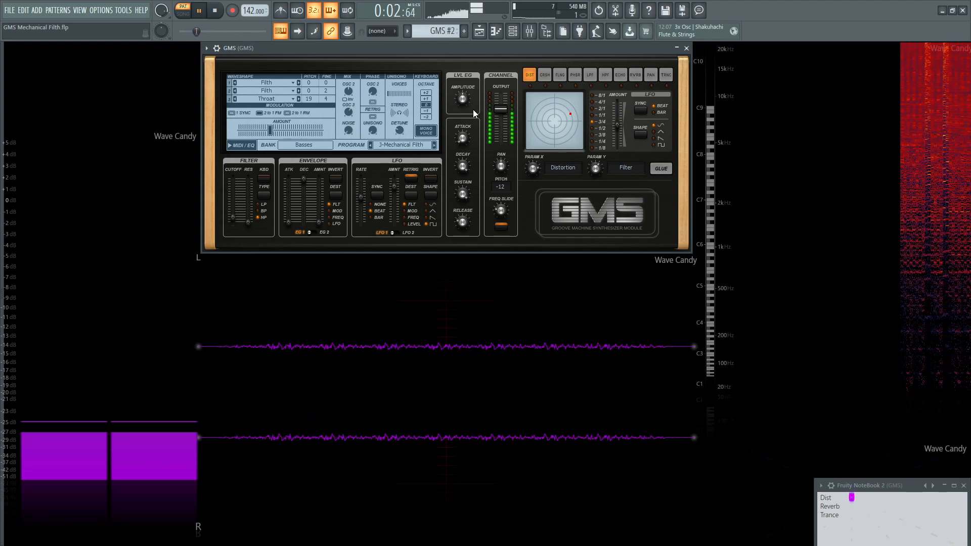
click(214, 10)
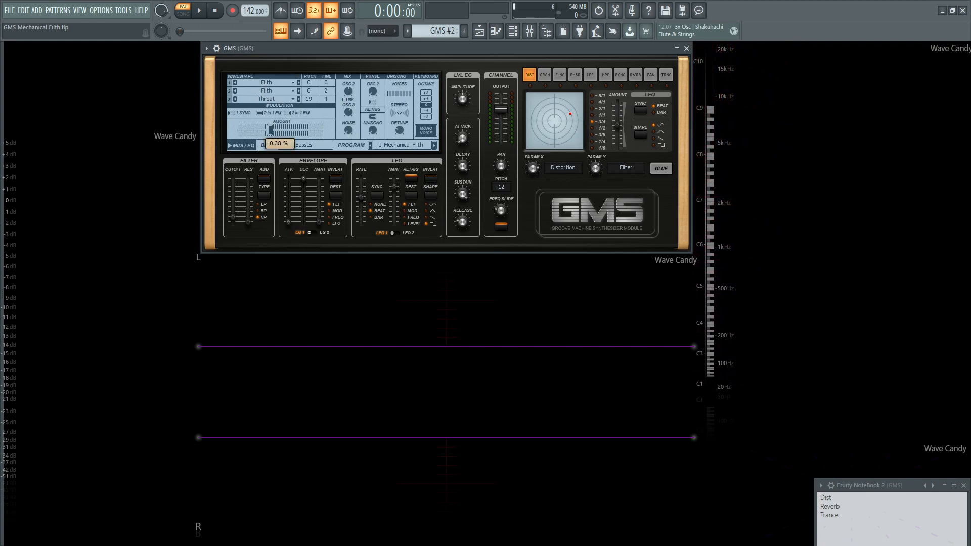
click(197, 10)
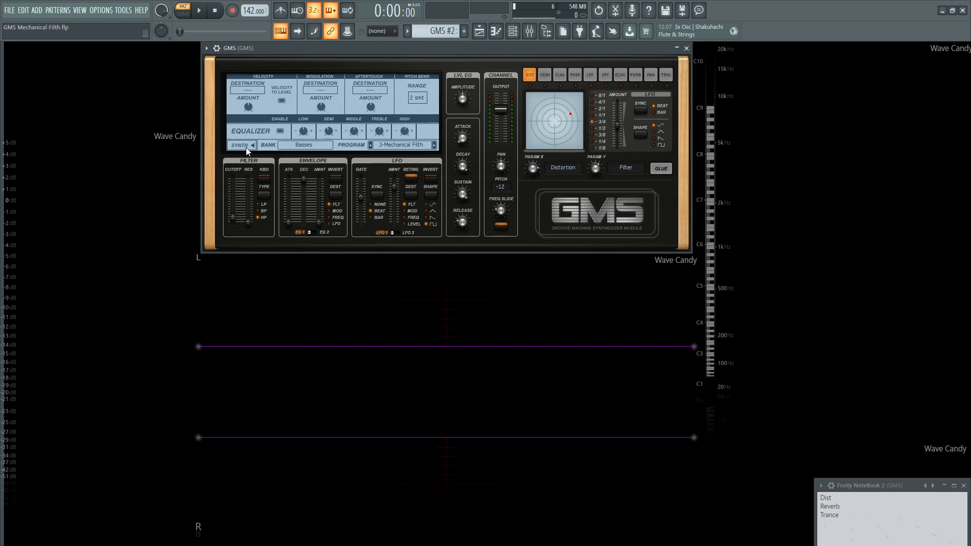
Step: Return the GMS display to the synth oscillator page
click(251, 144)
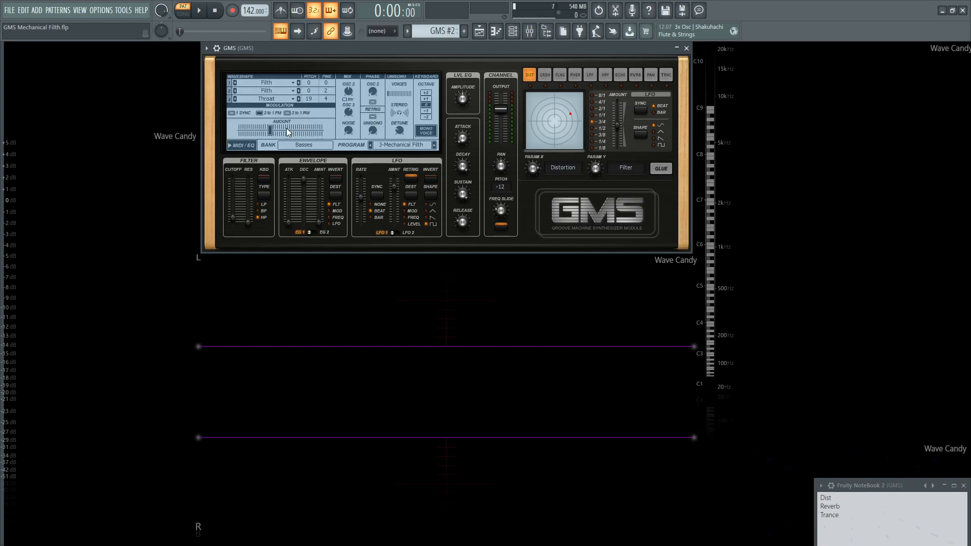
mouse_move(271, 225)
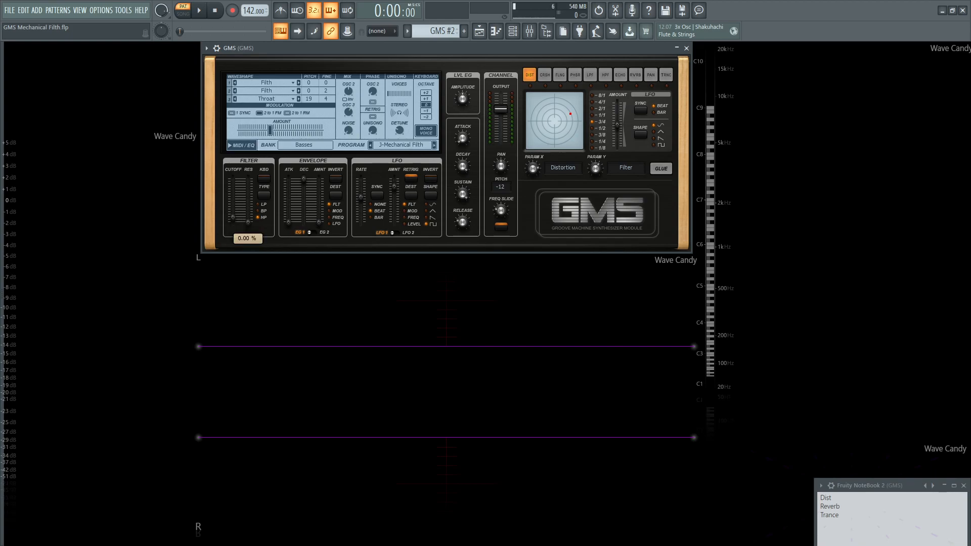
Step: Show the third envelope's settings in the envelope section
click(200, 10)
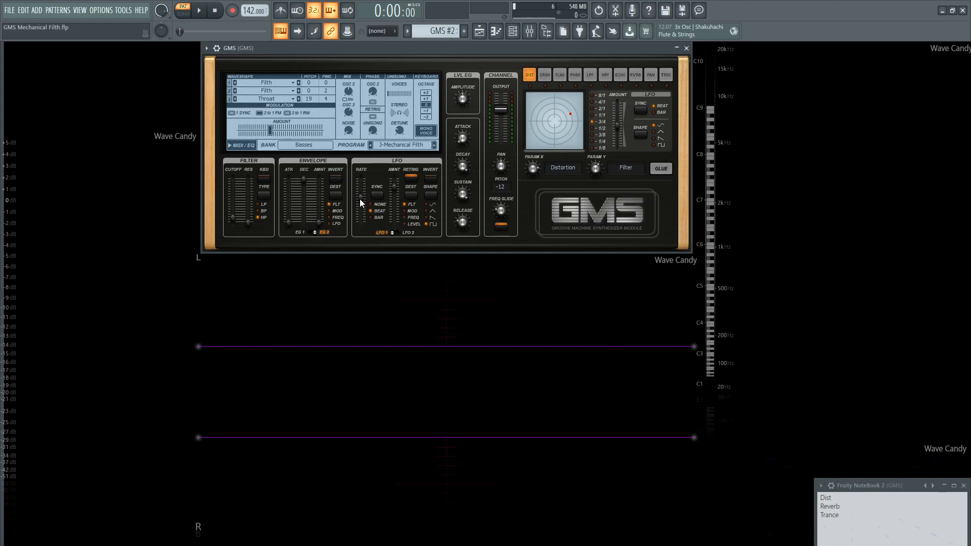
mouse_move(379, 217)
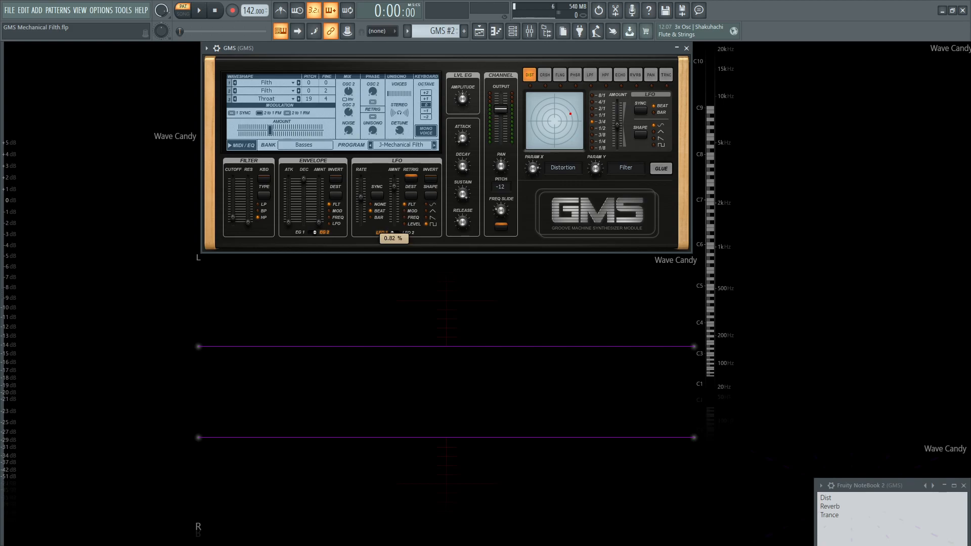
click(199, 10)
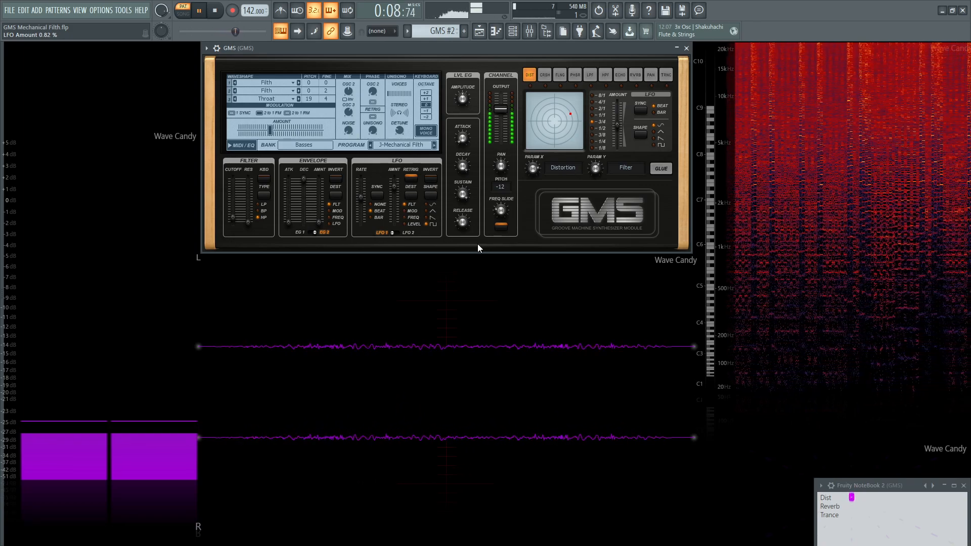
click(214, 10)
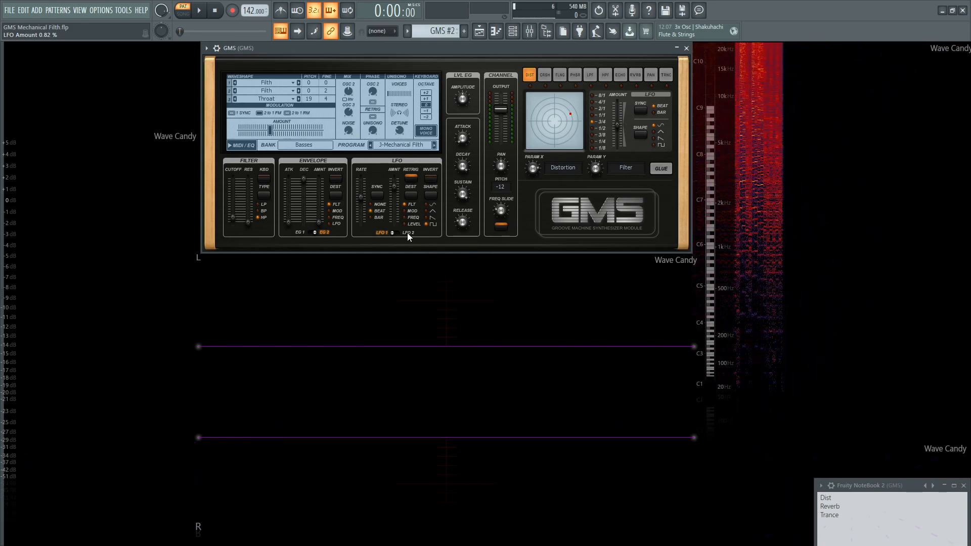
Step: Switch to the third LFO, audition it, and raise its amount to 1.00%
click(406, 233)
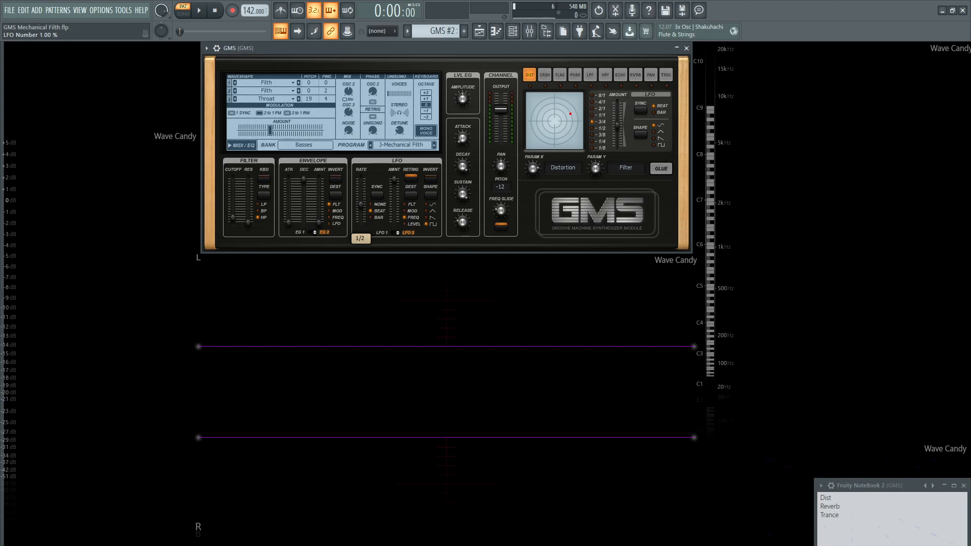
click(198, 10)
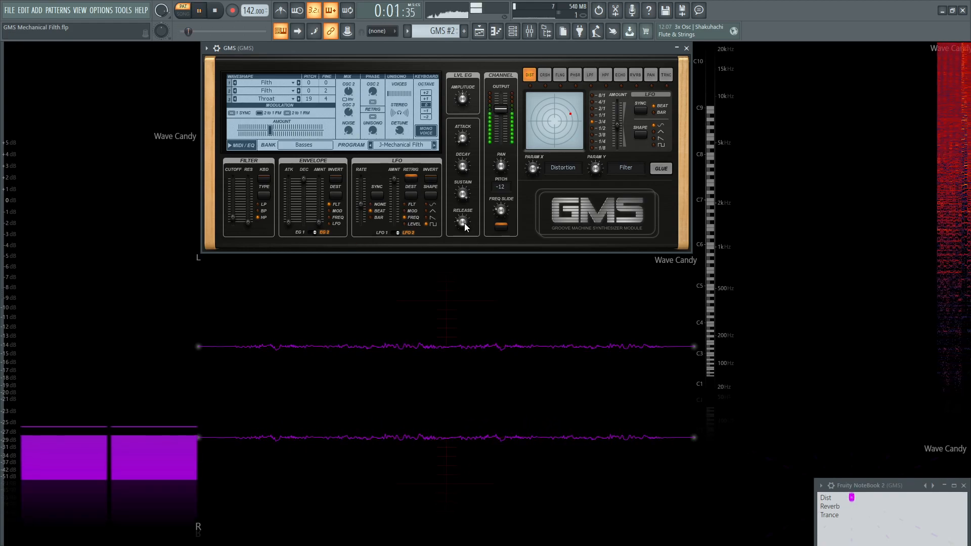
click(215, 10)
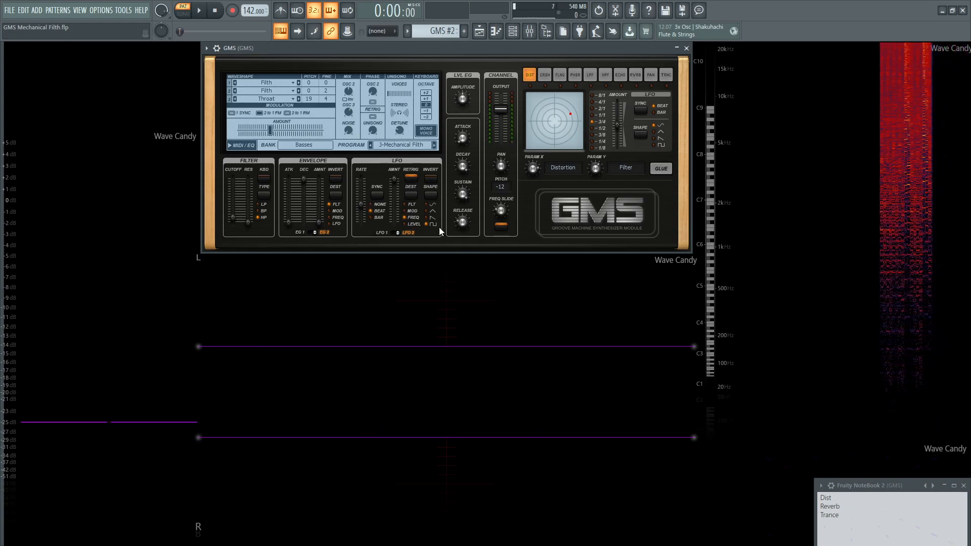
click(199, 10)
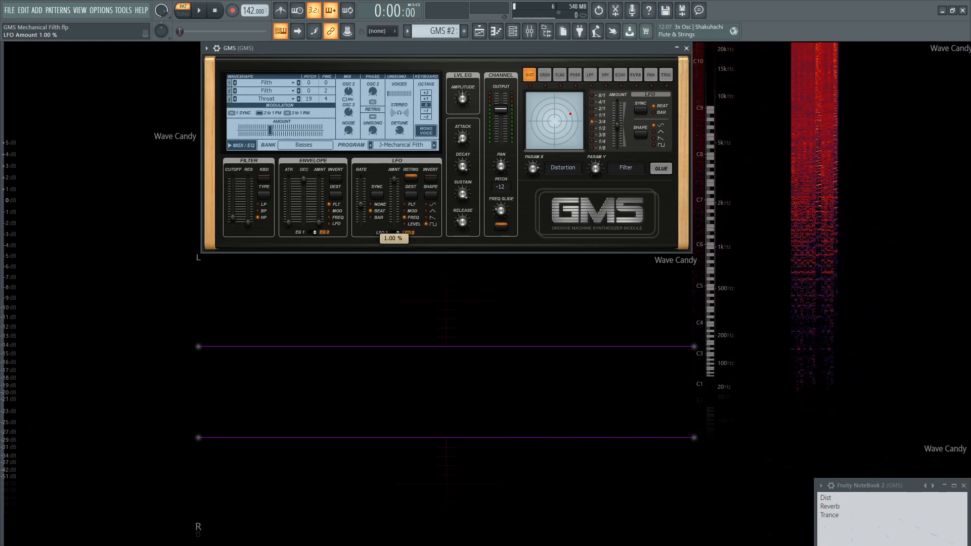
Step: Audition the full LFO amount, then lower it to 0.41%
click(181, 10)
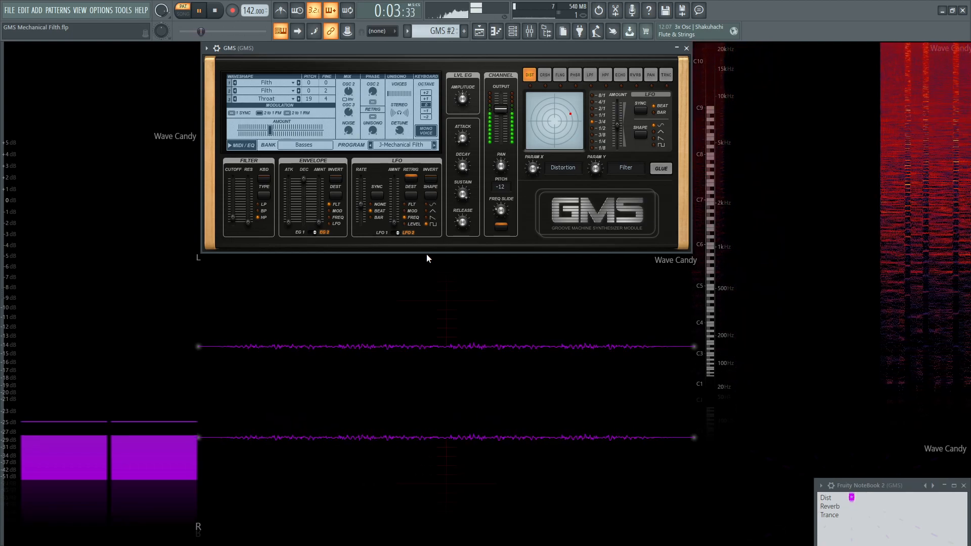
click(214, 10)
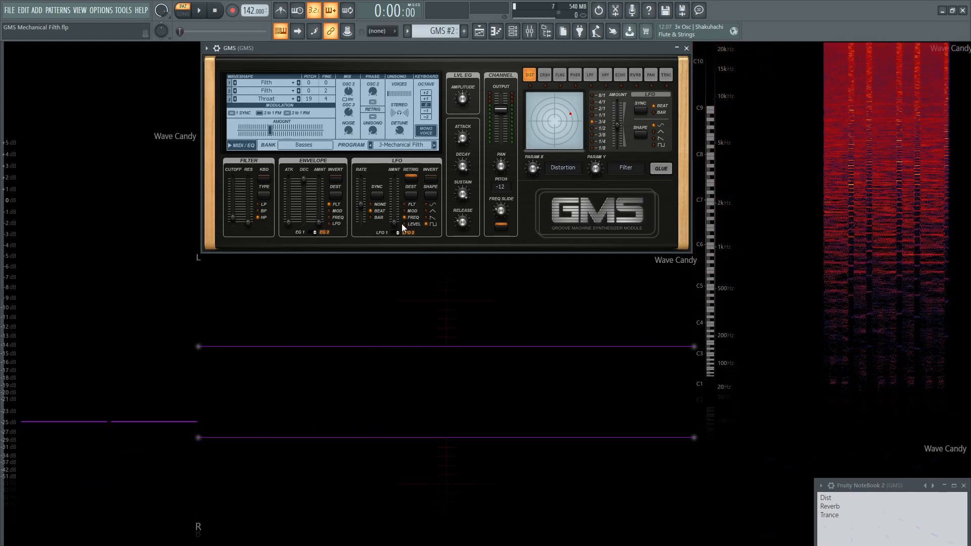
click(199, 10)
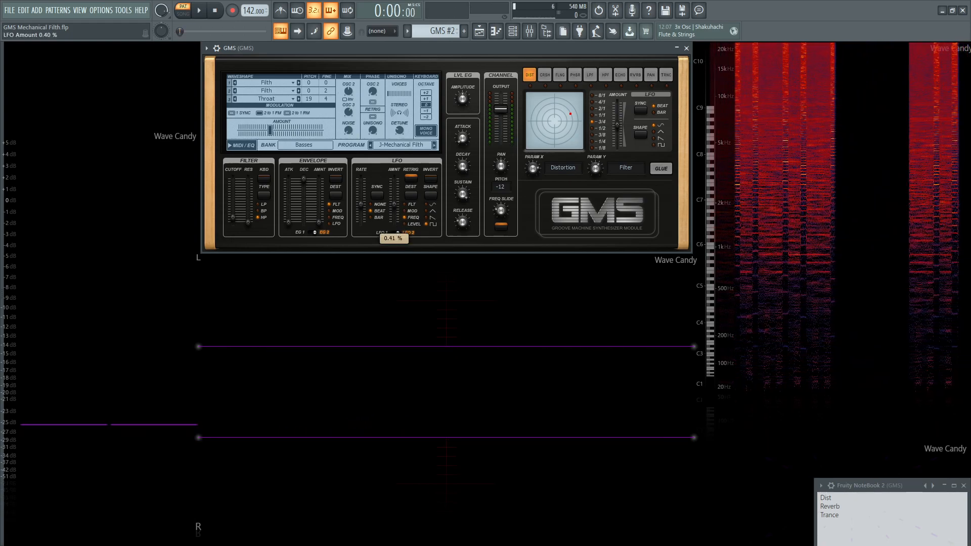
click(199, 10)
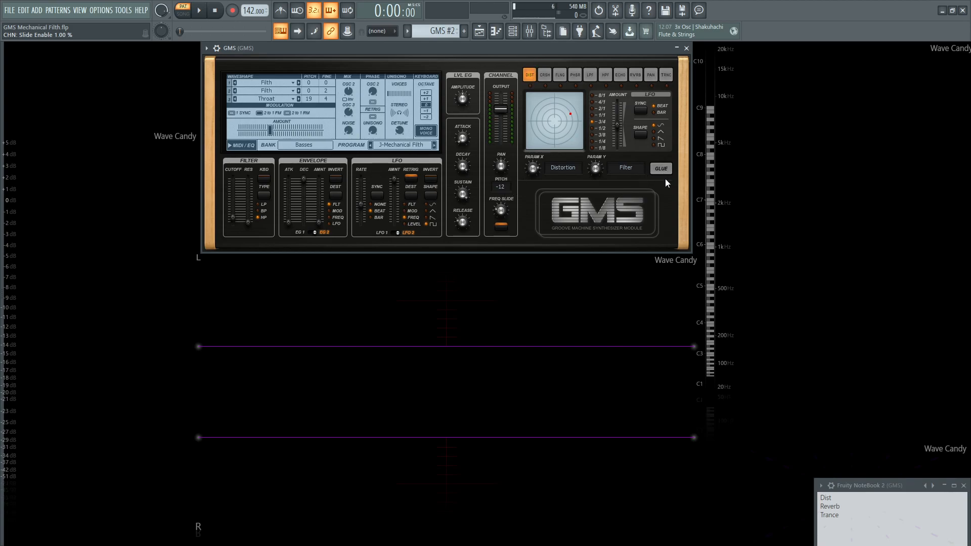
mouse_move(476, 154)
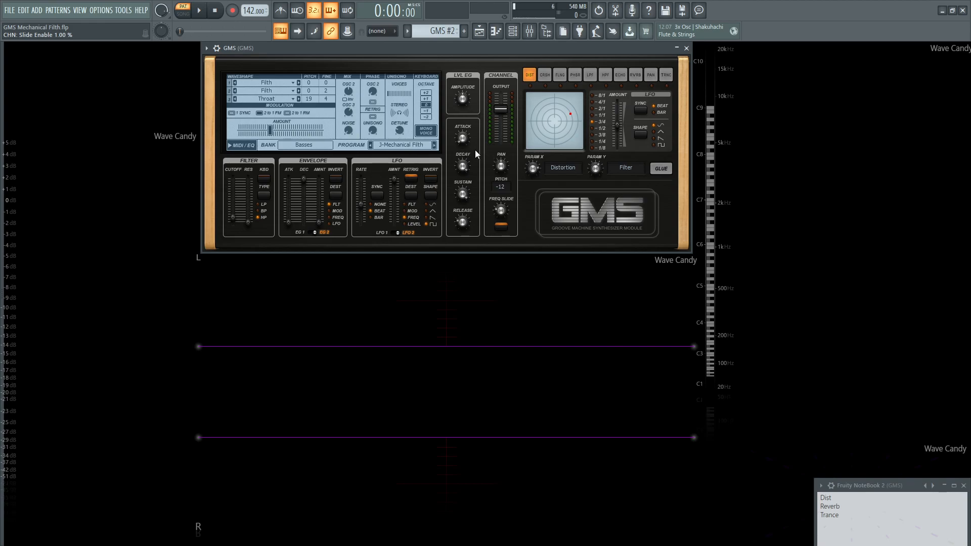
Step: Switch glue back on and audition the patch with it, then stop
click(660, 167)
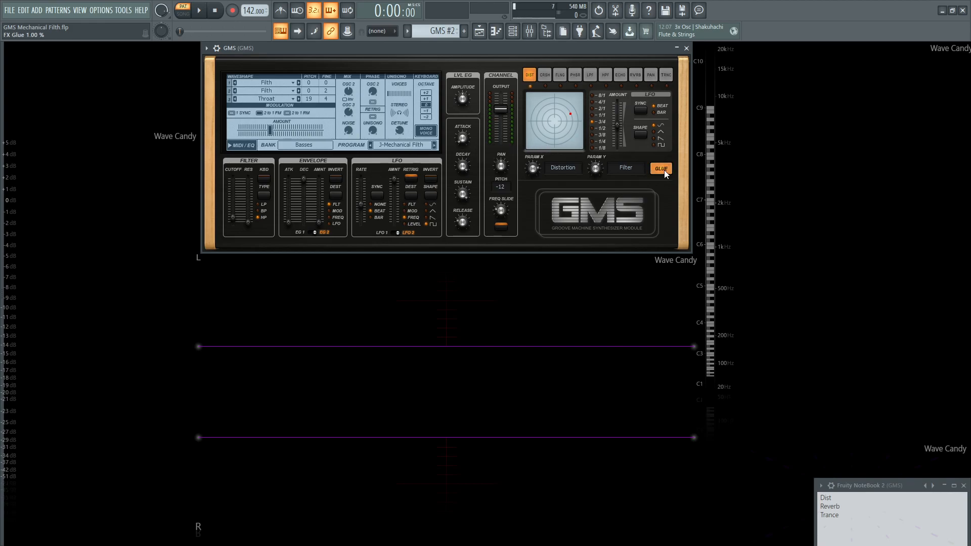
click(199, 10)
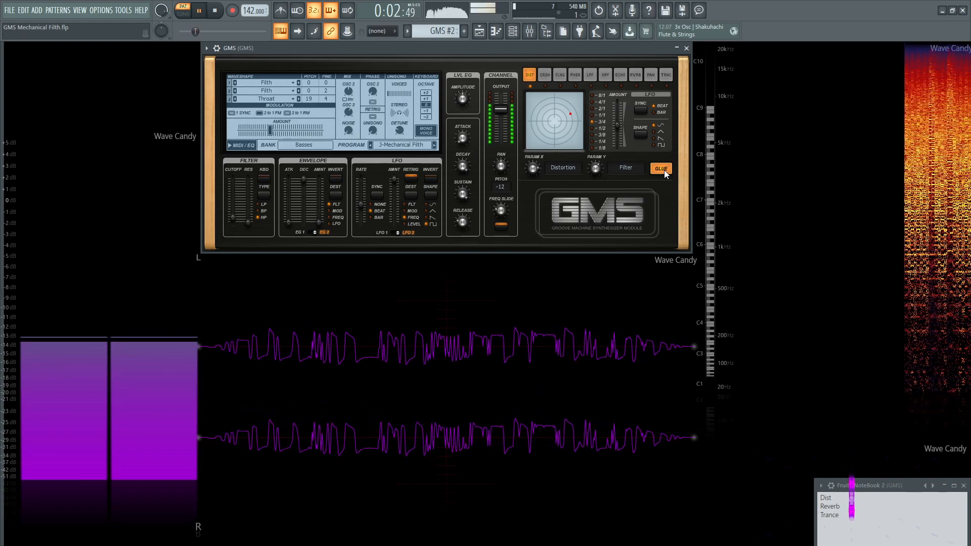
click(214, 10)
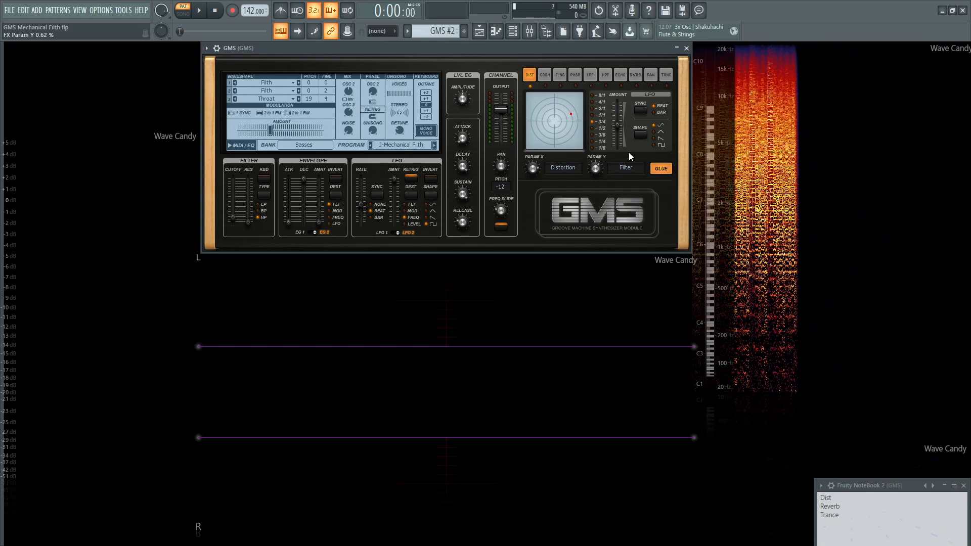
Step: Switch the effect to reverb, set its feedback, and audition it
click(635, 74)
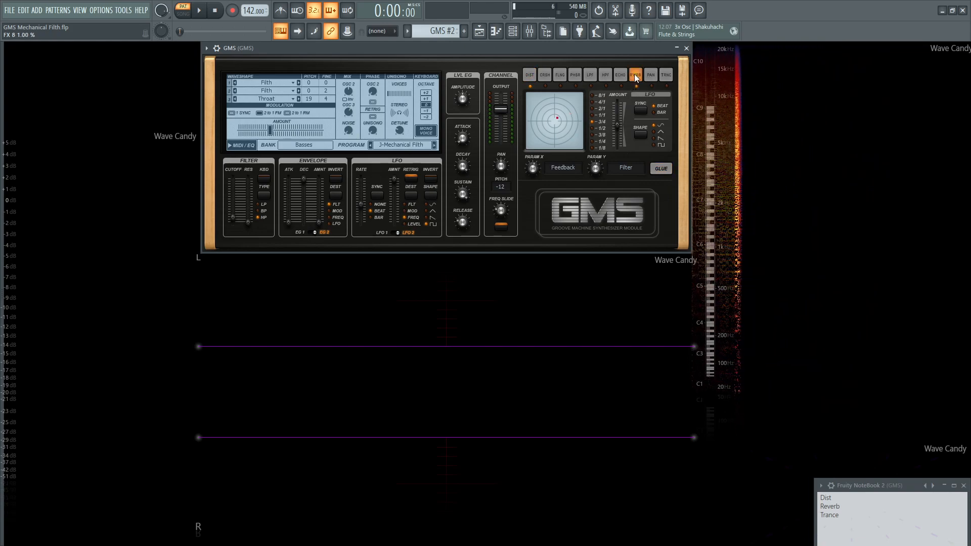
click(634, 74)
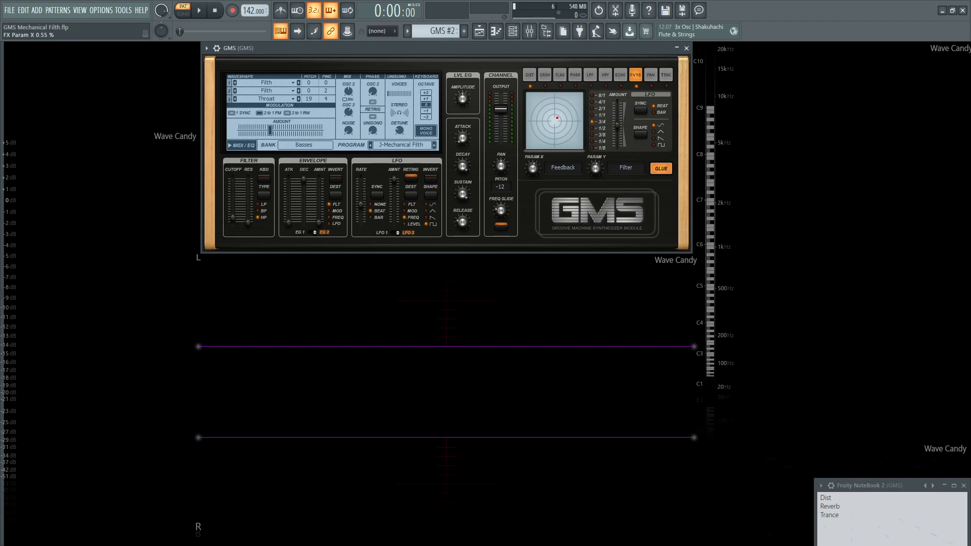
click(198, 10)
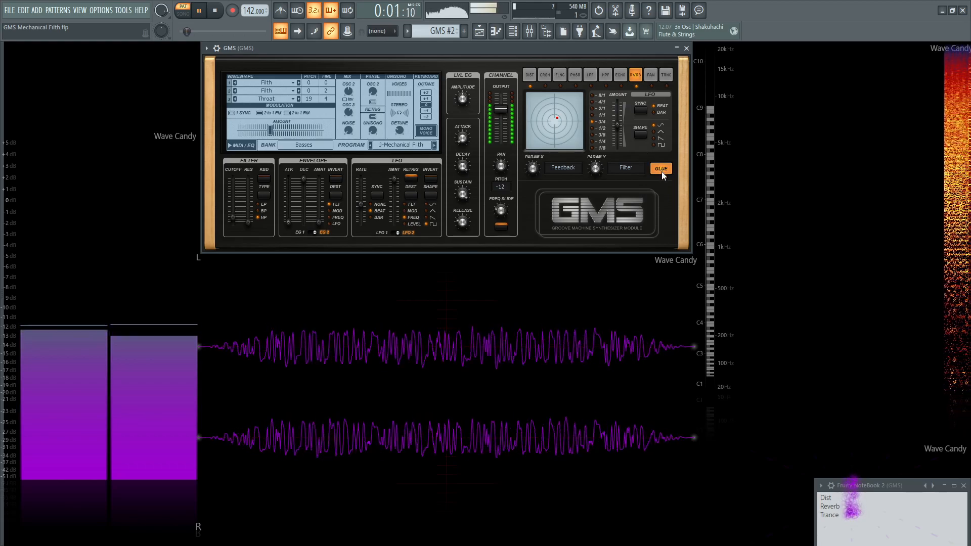
click(214, 10)
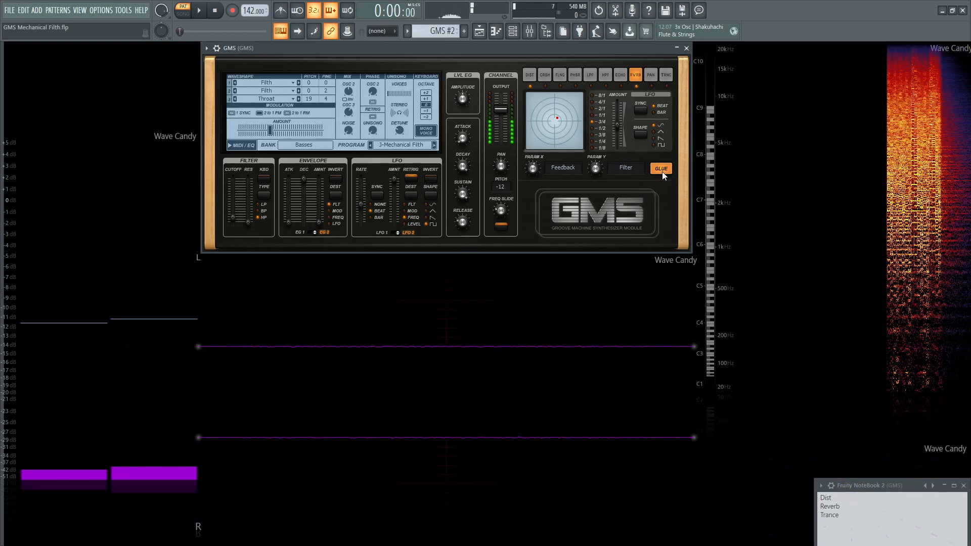
Step: Compare the reverb with glue off, then switch glue back on
click(660, 169)
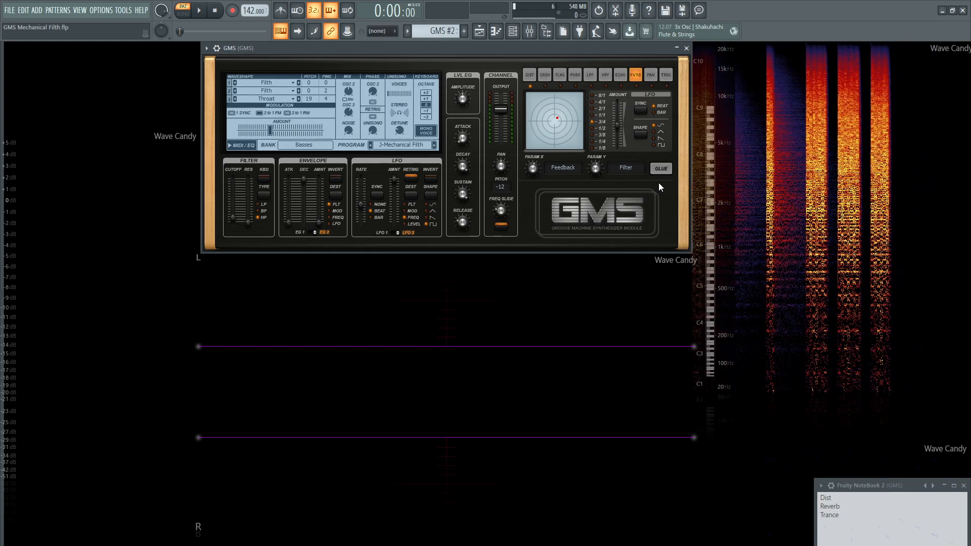
click(660, 167)
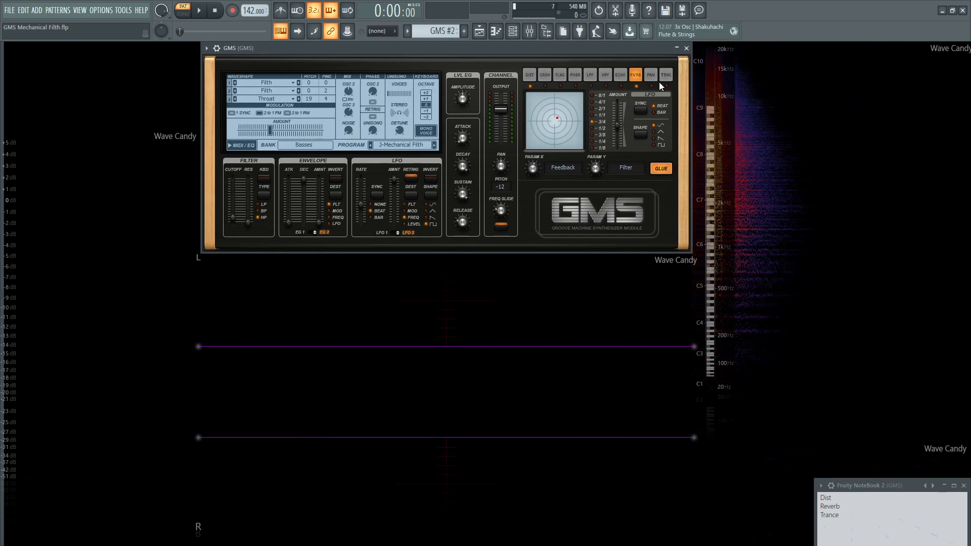
Step: Switch the effect to trance gate, adjust release and depth, and audition it
click(665, 74)
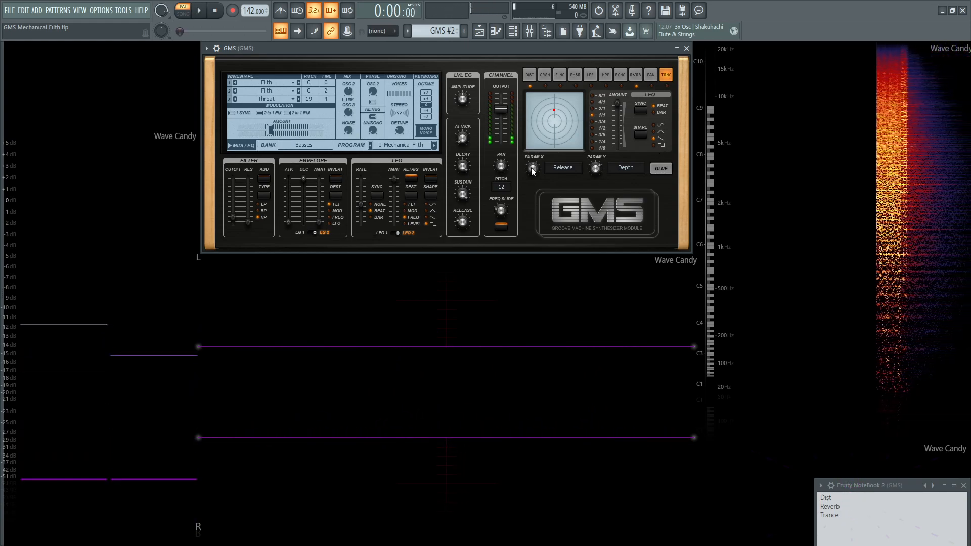
click(595, 170)
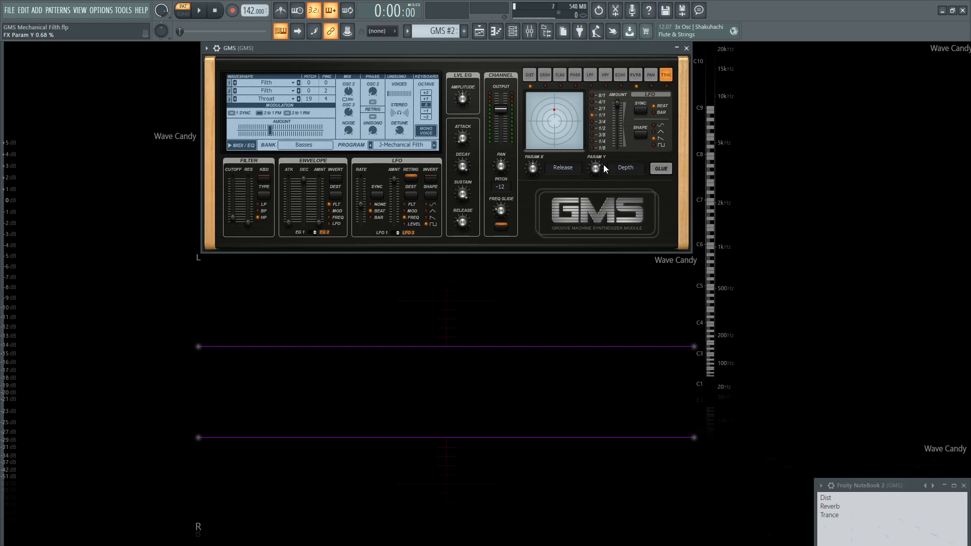
click(199, 10)
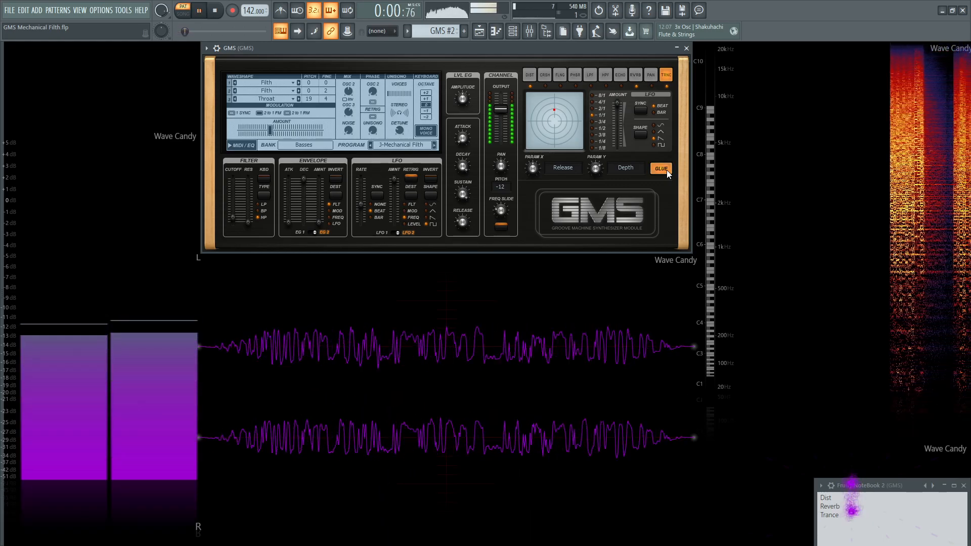
click(214, 10)
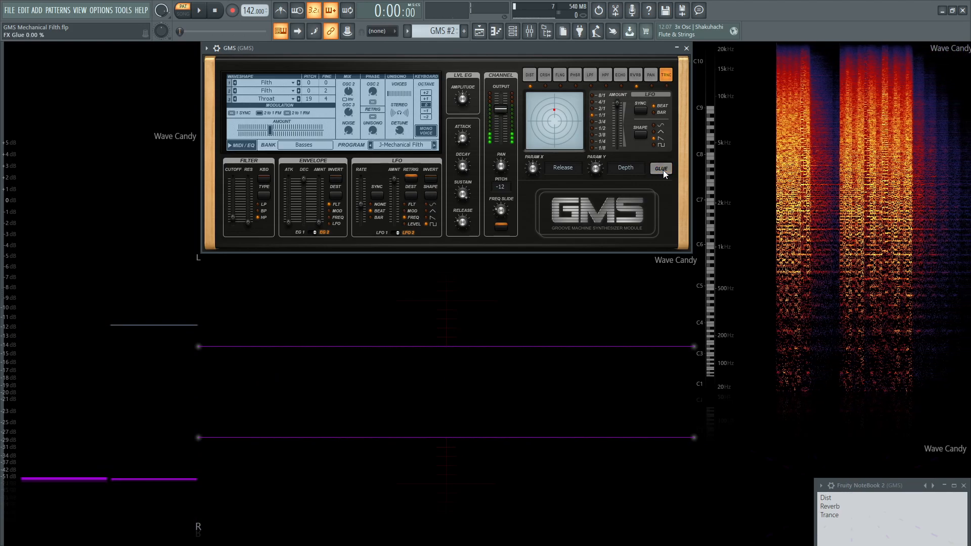
Step: Compare the trance gate with glue off and back on during playback
click(199, 10)
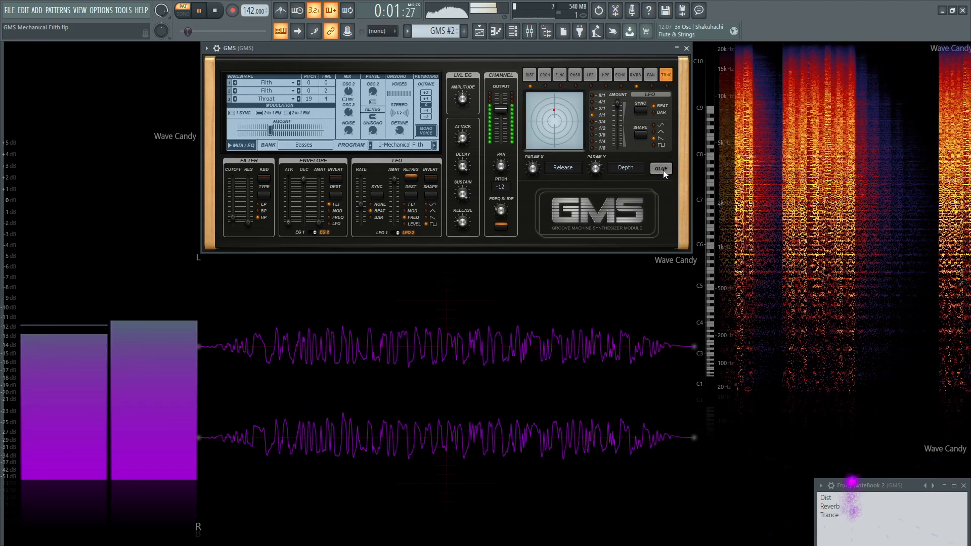
click(214, 10)
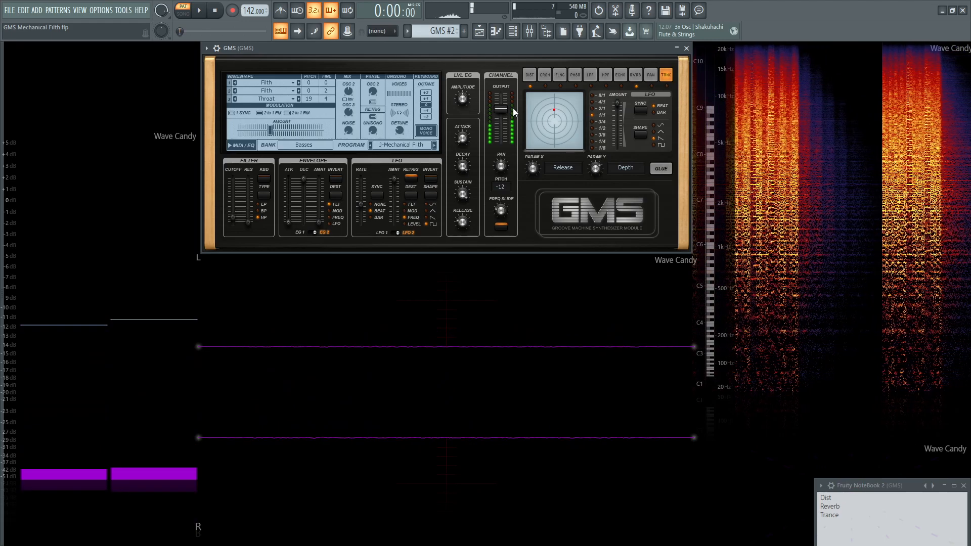
click(199, 10)
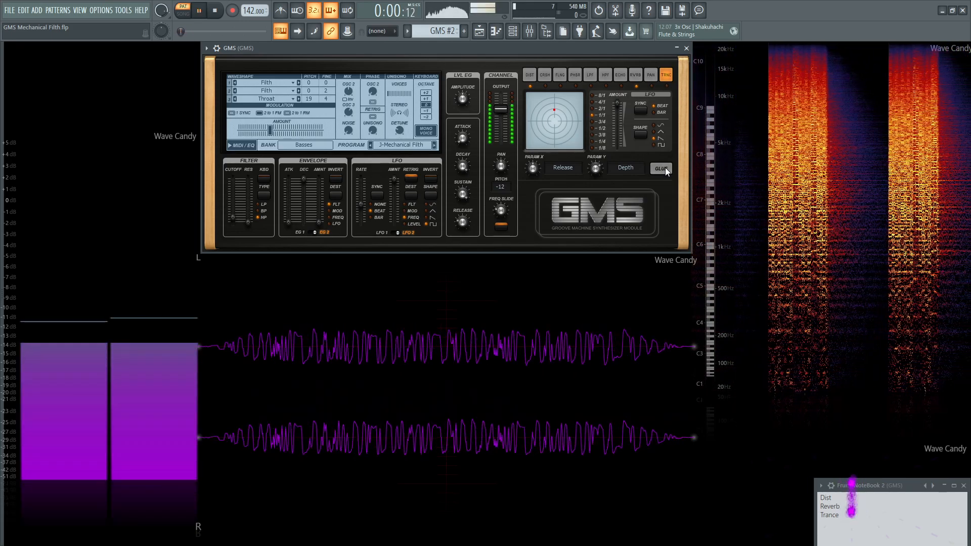
click(660, 168)
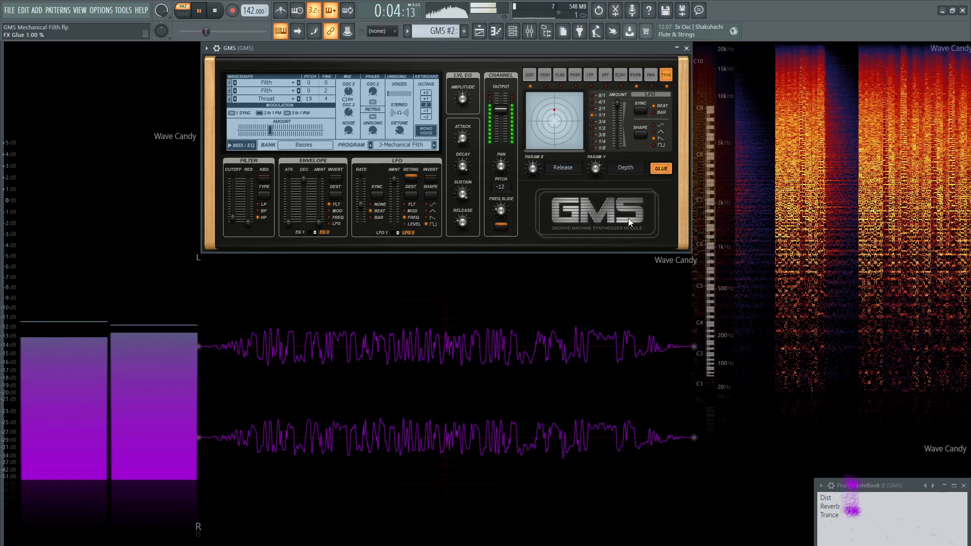
click(214, 10)
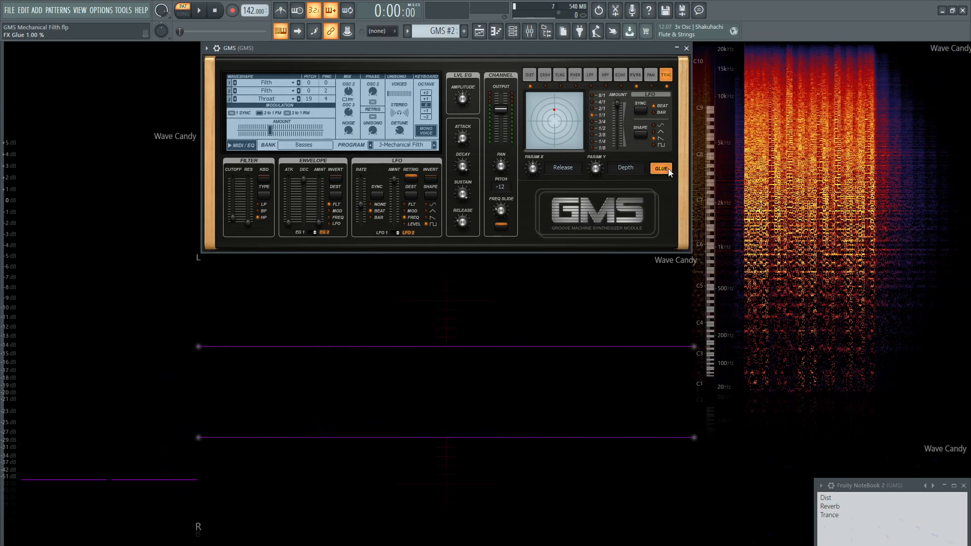
click(199, 10)
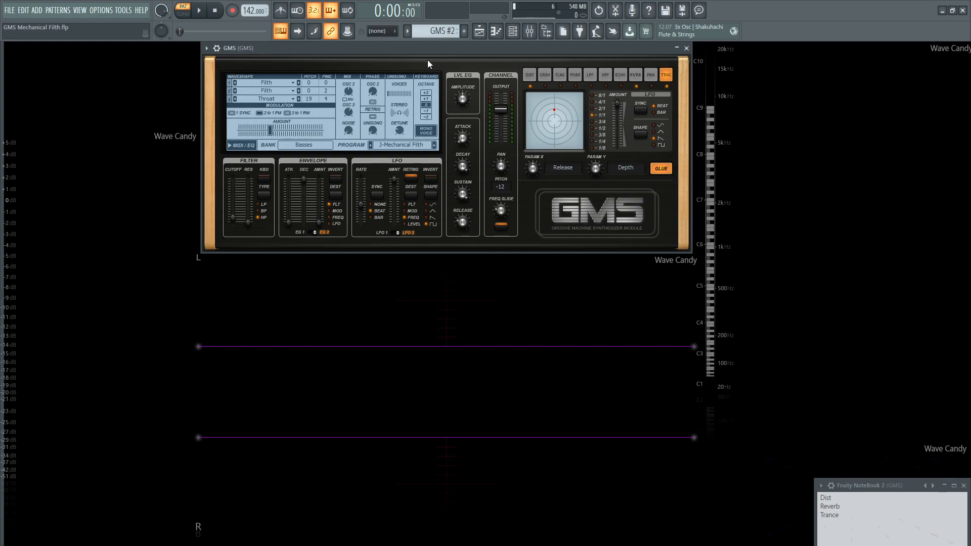
mouse_move(252, 62)
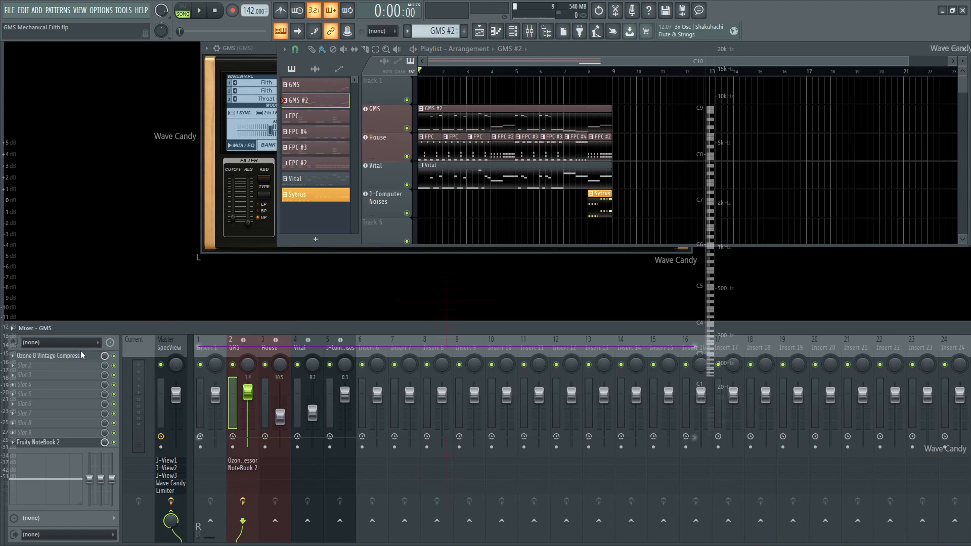
Step: Peek at the Ozone vintage compressor on the GMS channel, then close it
click(53, 355)
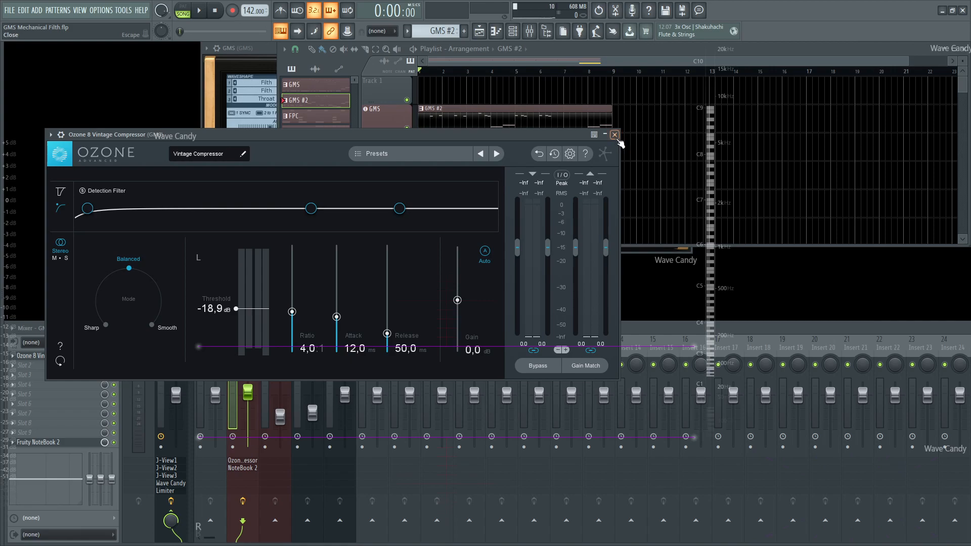
click(614, 134)
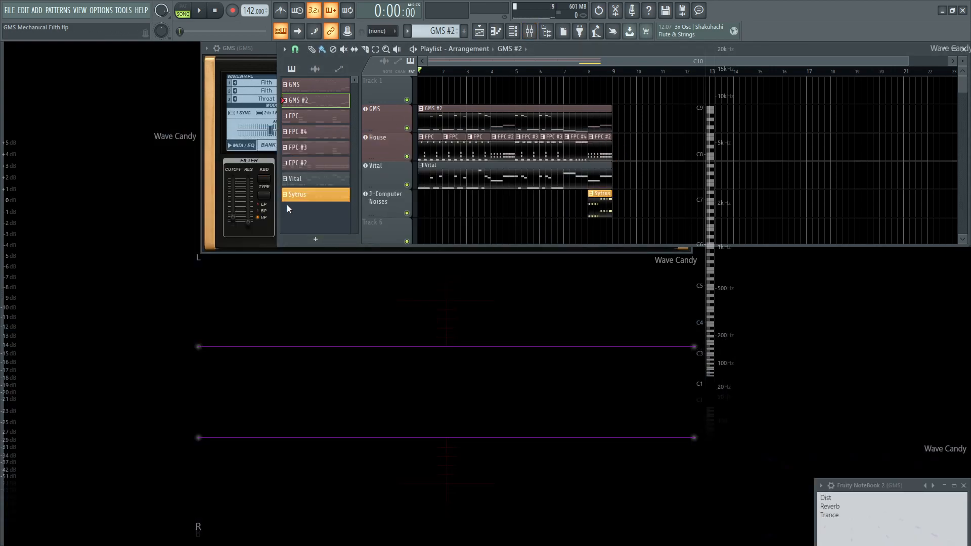
mouse_move(395, 186)
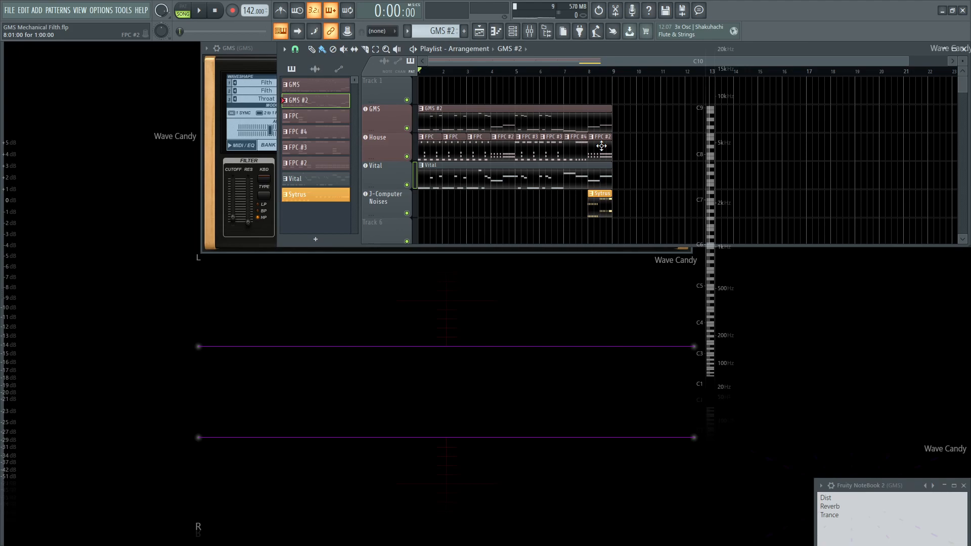
click(199, 10)
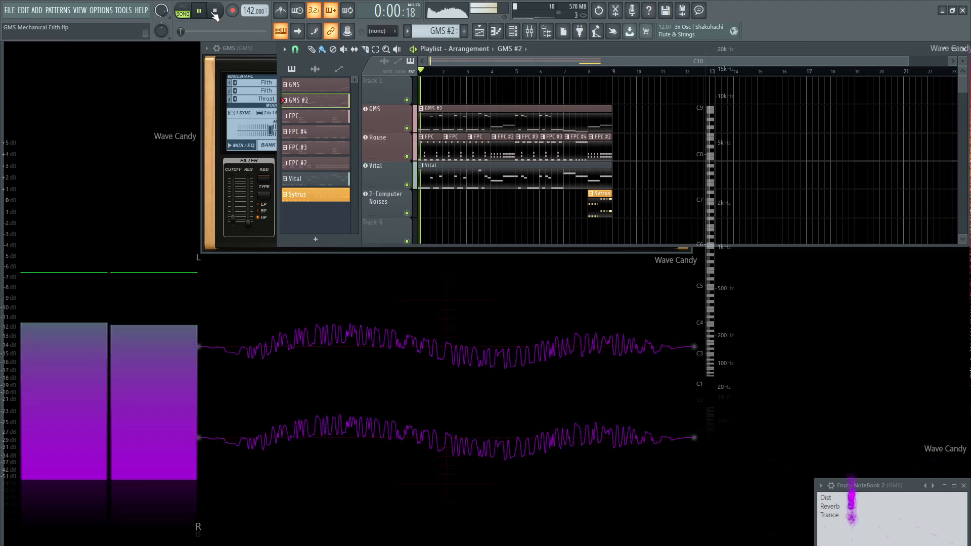
click(199, 10)
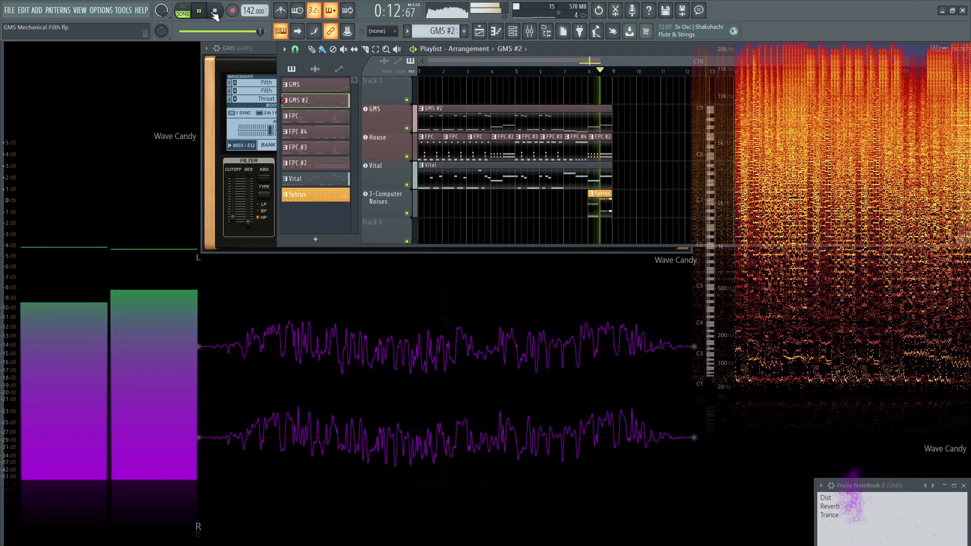
click(213, 10)
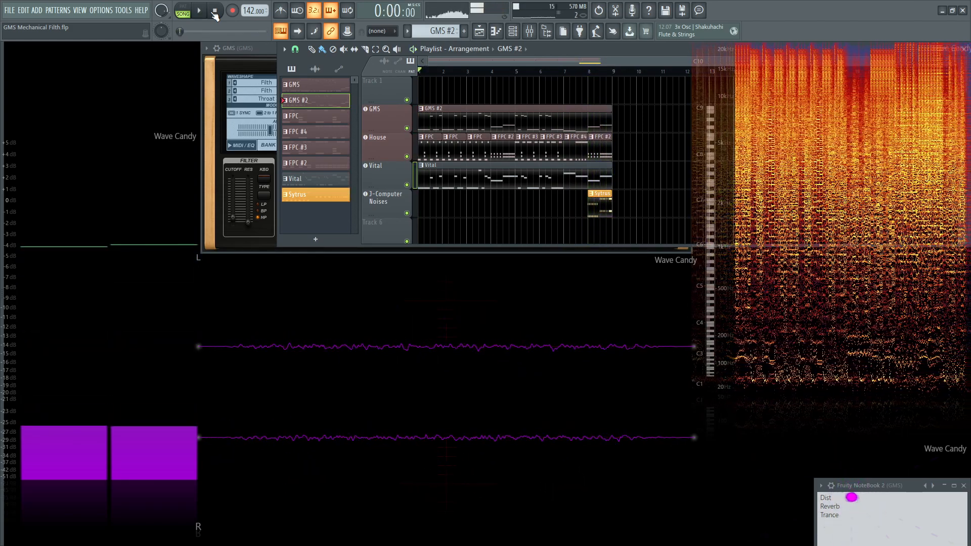